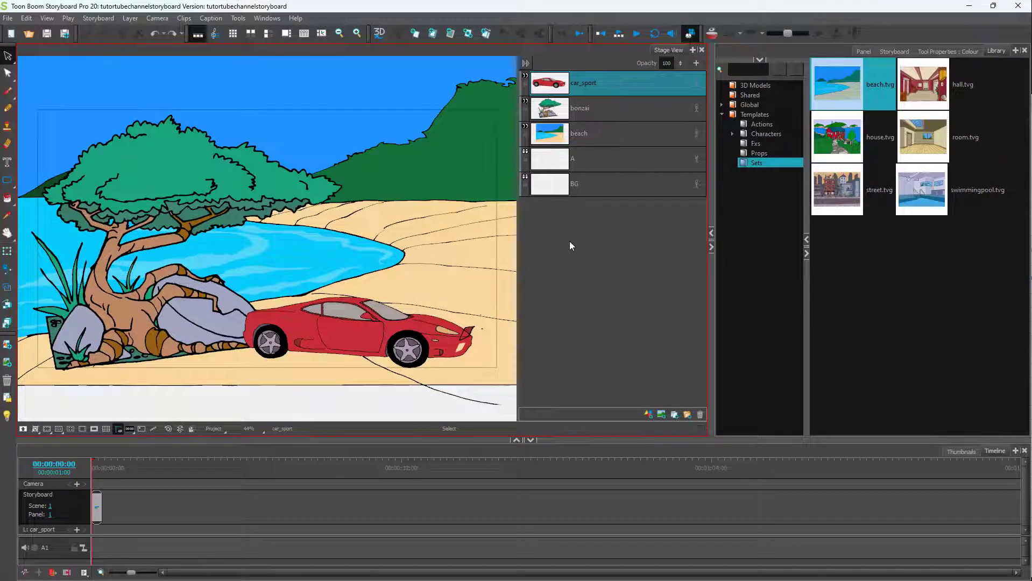
mouse_move(105, 106)
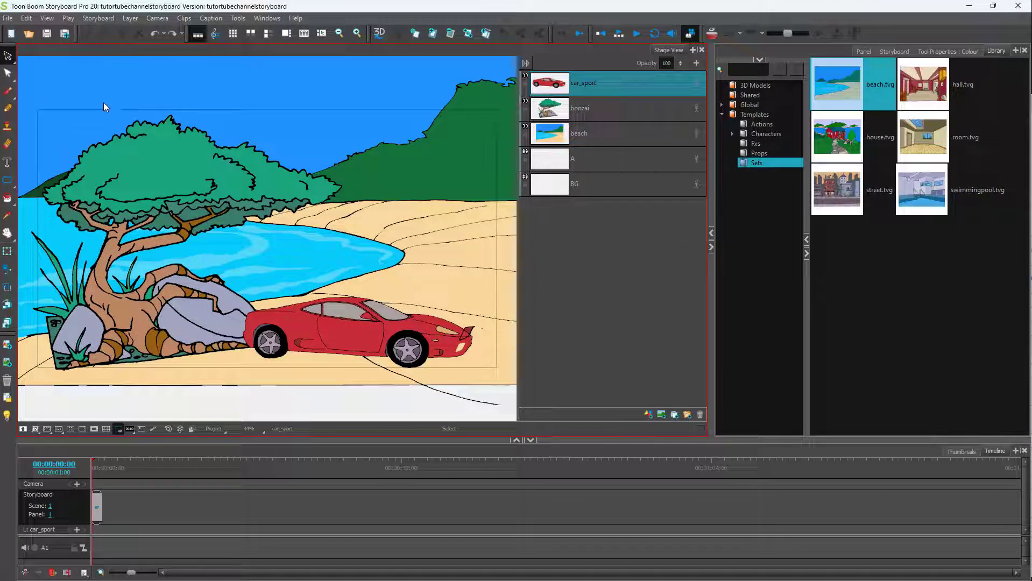
mouse_move(138, 246)
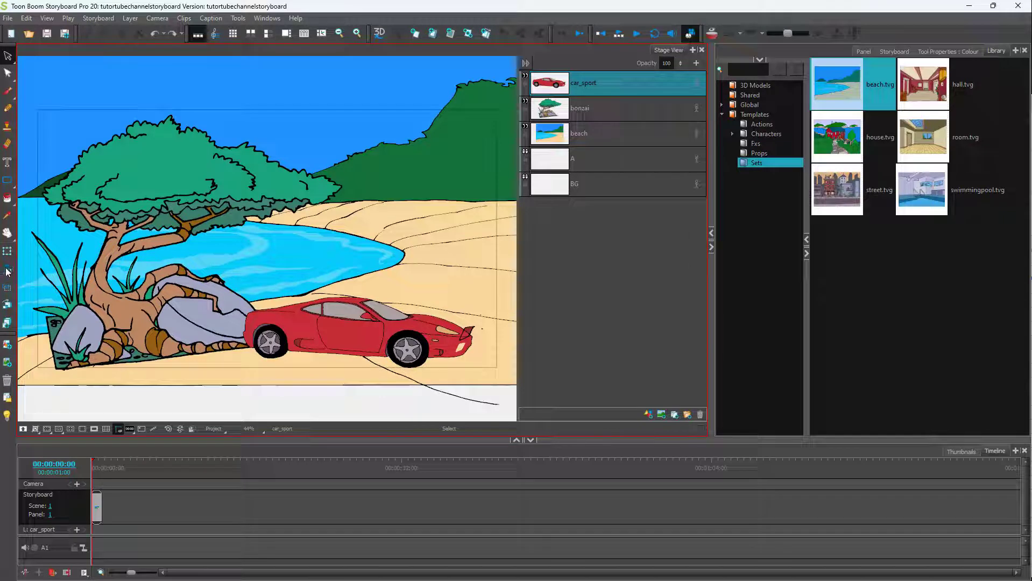
Activate the Camera tool so the beach panel's camera frame shows its transform handles.
left_click(7, 271)
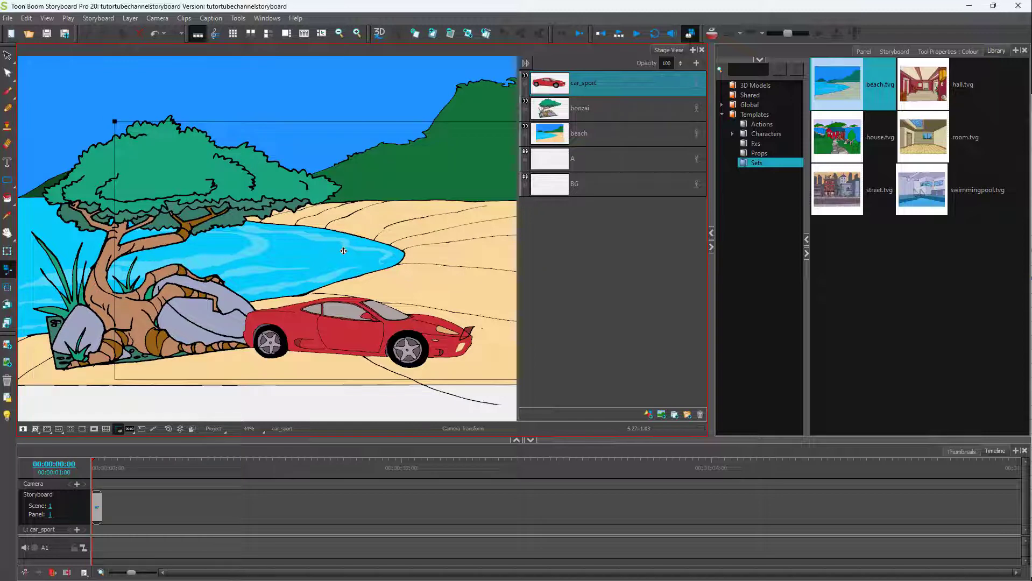
Drag the camera frame's corner handle inward to shrink the shot tighter around the bonsai tree.
scroll("down", 3)
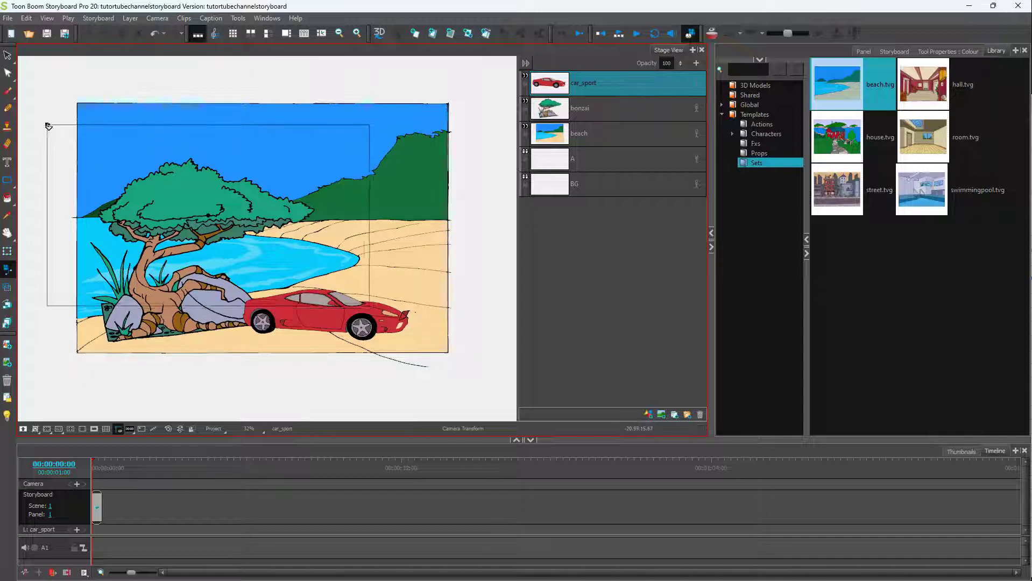
left_click_drag(47, 125, 108, 158)
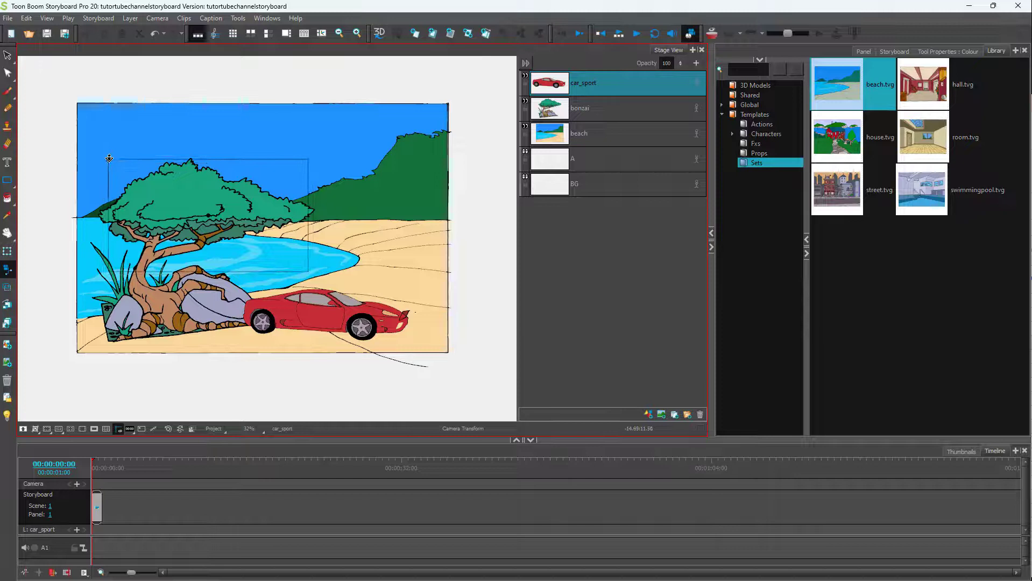